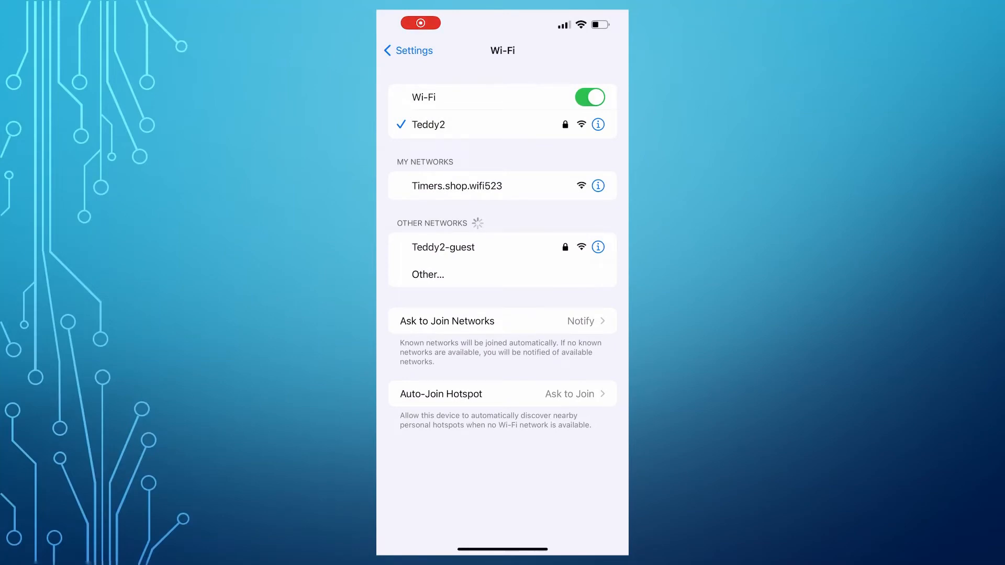
# Connect to the Timers.shop.wifi523 network under My Networks
pyautogui.click(456, 186)
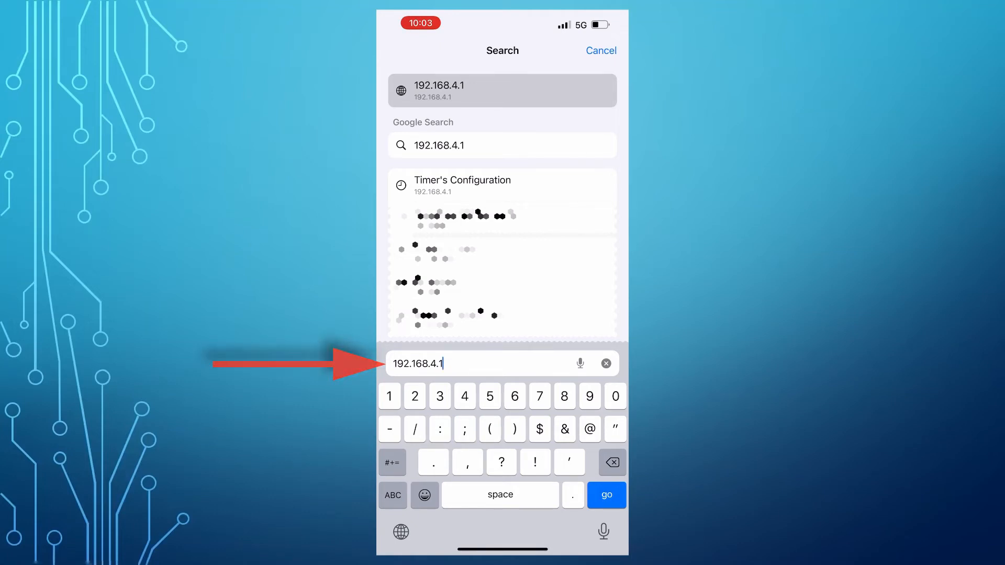
# Load 192.168.4.1 and open the timer's LiveWell Settings configuration editor
pyautogui.click(605, 495)
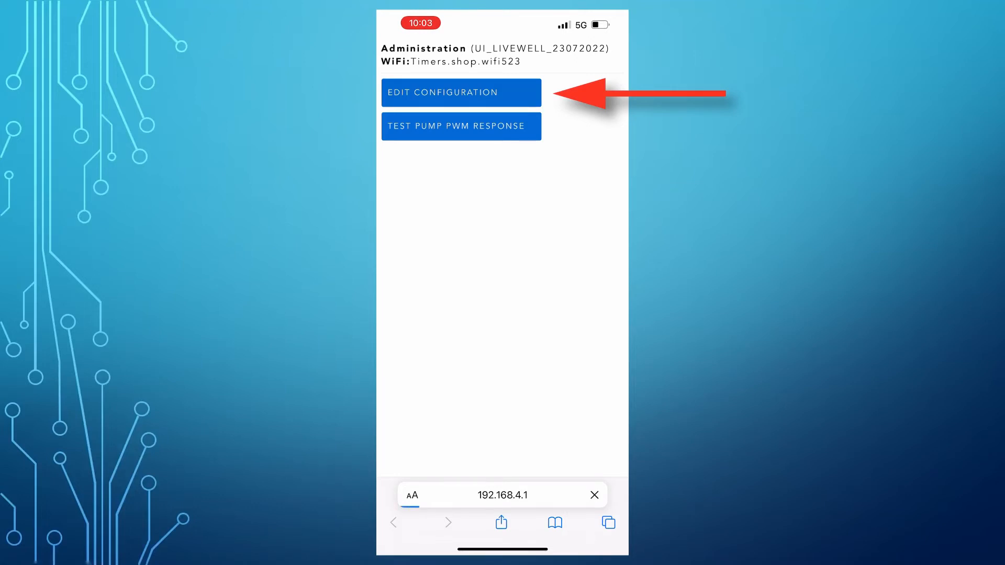
pyautogui.click(460, 92)
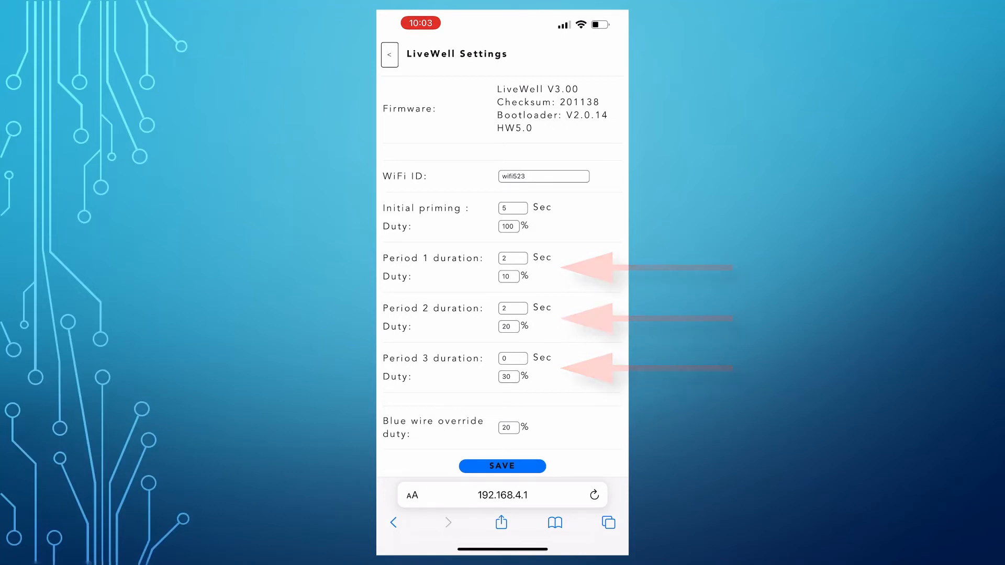
# Enter 10 seconds for Period 1 and 20 seconds for Period 2
pyautogui.click(512, 257)
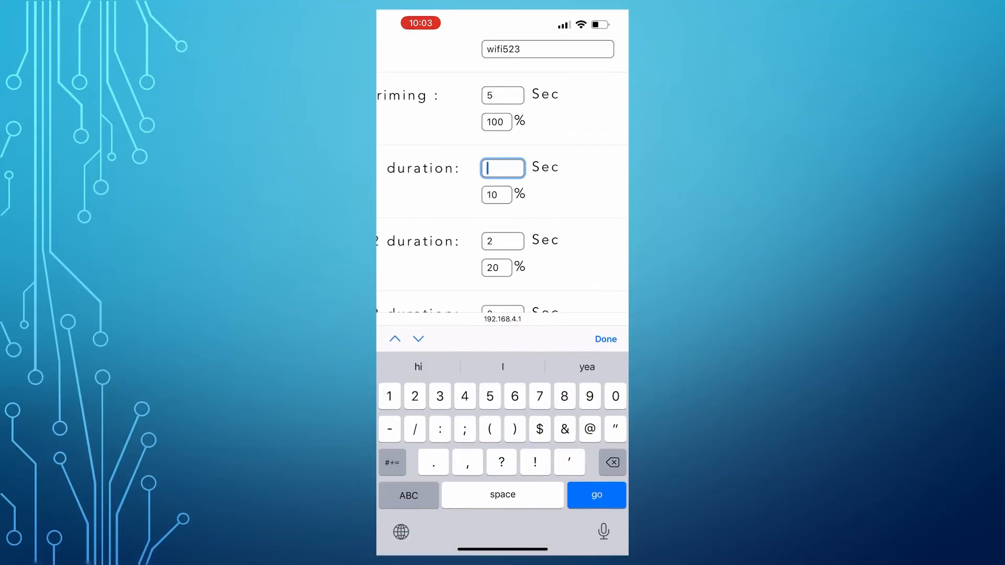
pyautogui.write('10')
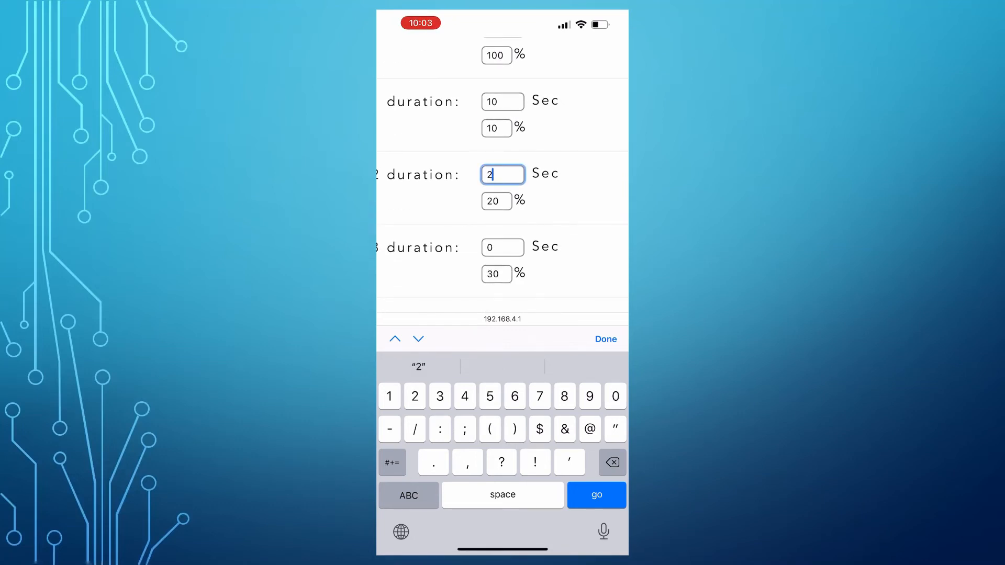
pyautogui.click(604, 339)
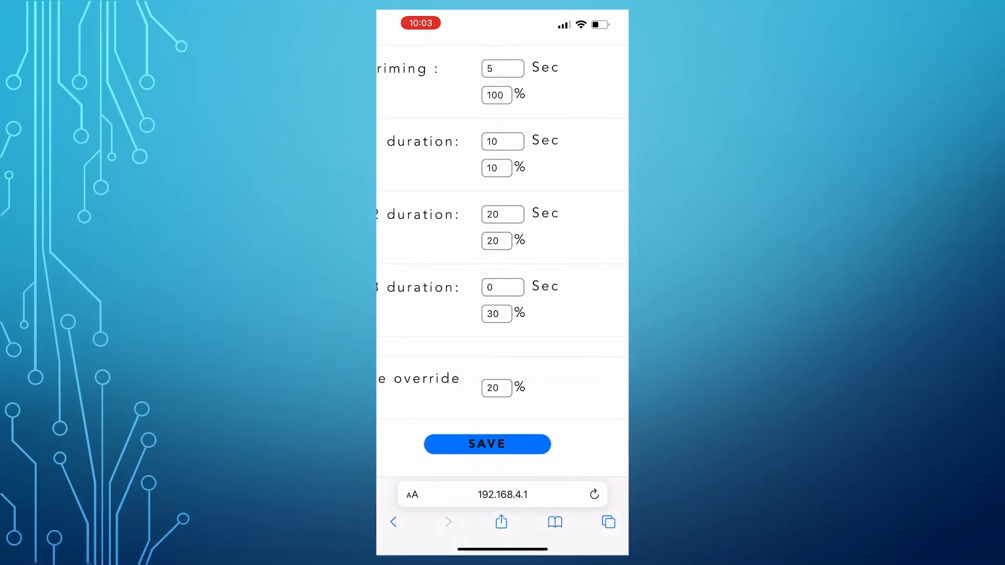